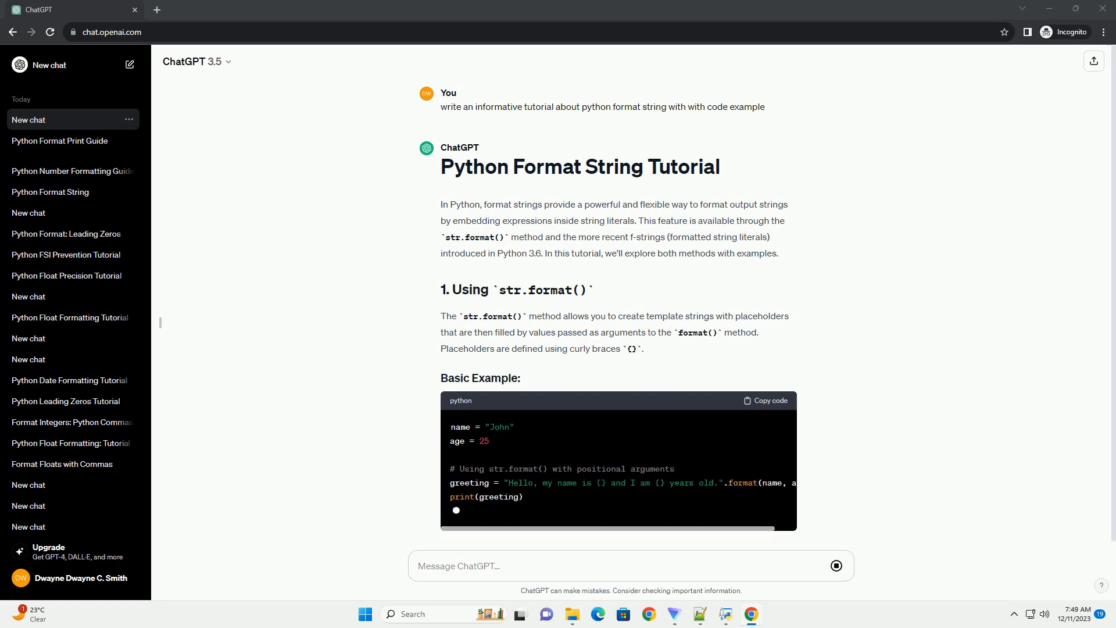
{"action": "scroll", "scroll_direction": "down", "scroll_amount": 3}
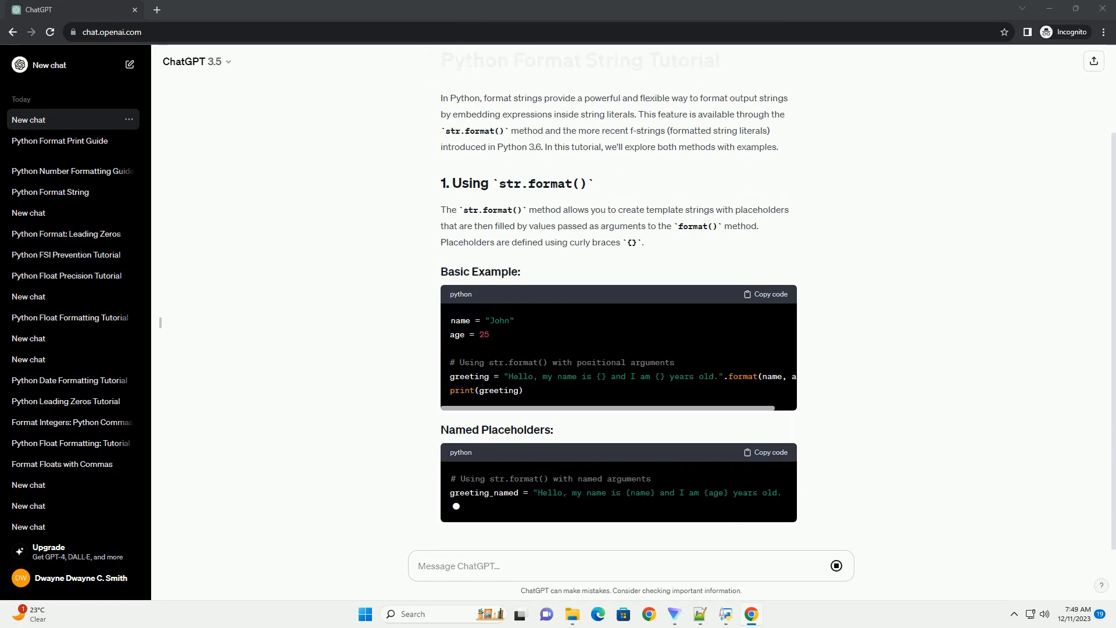
{"action": "scroll", "scroll_direction": "down", "scroll_amount": 3}
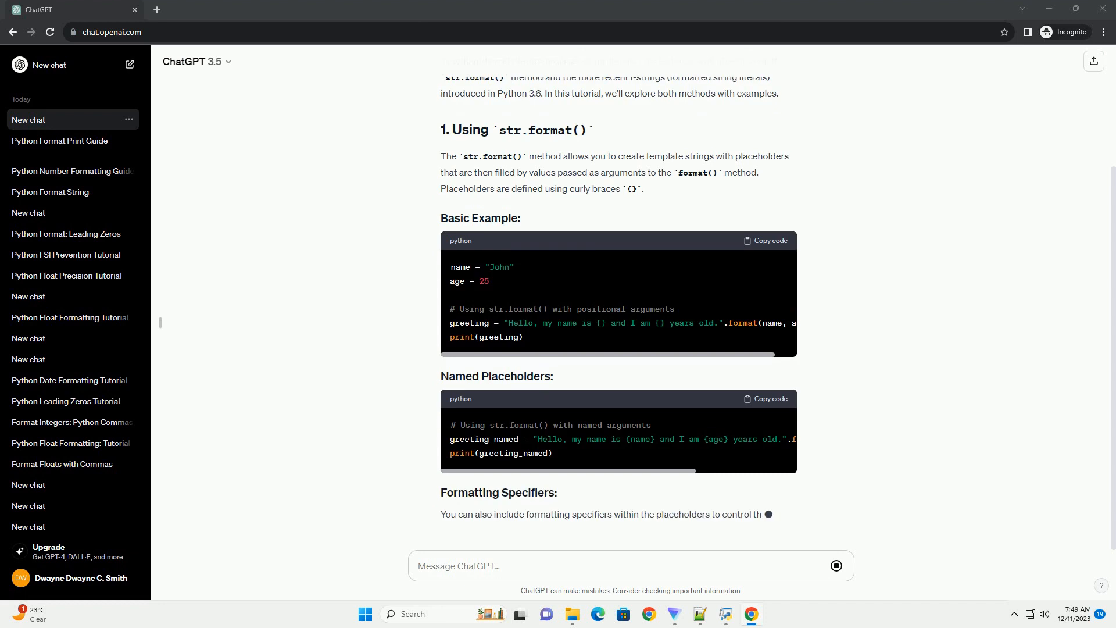
{"action": "scroll", "scroll_direction": "down", "scroll_amount": 3}
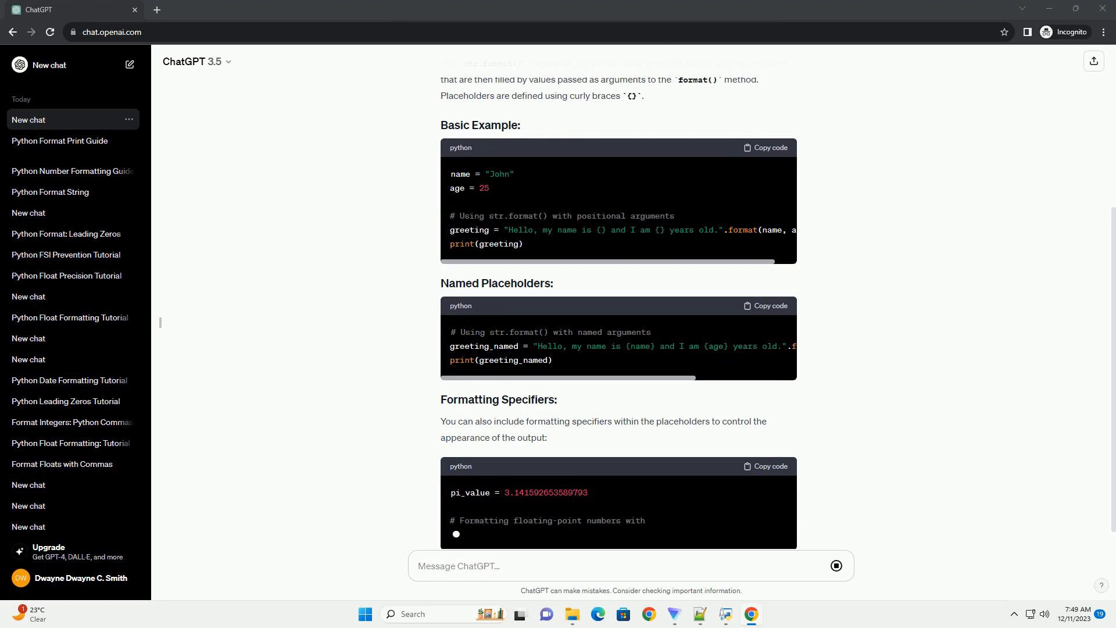
{"action": "scroll", "scroll_direction": "down", "scroll_amount": 3}
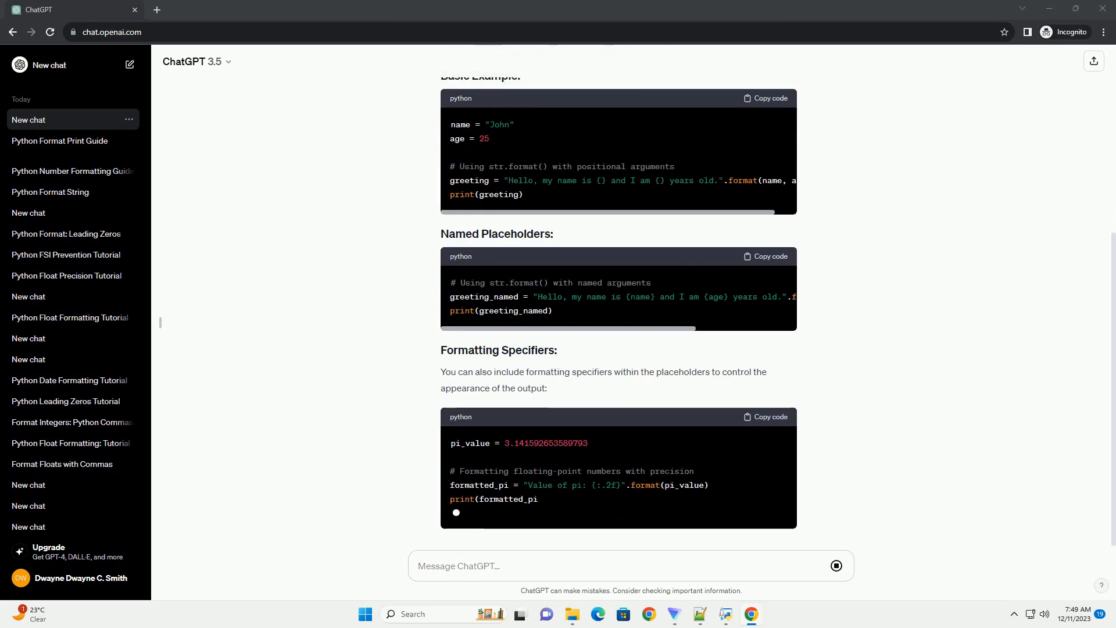
{"action": "scroll", "scroll_direction": "down", "scroll_amount": 3}
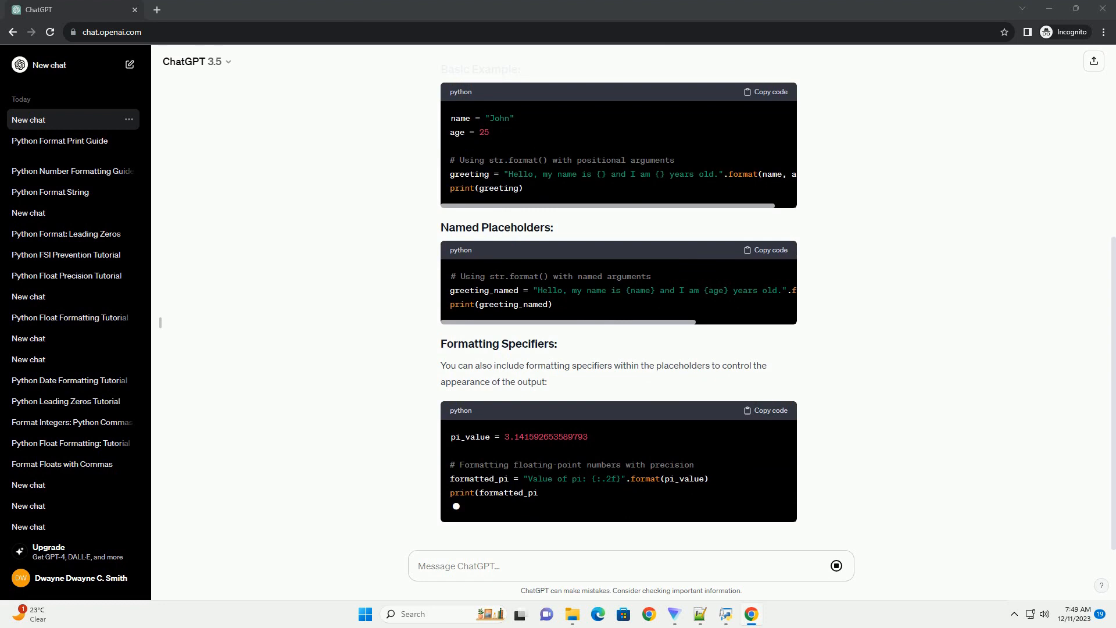
{"action": "scroll", "scroll_direction": "down", "scroll_amount": 3}
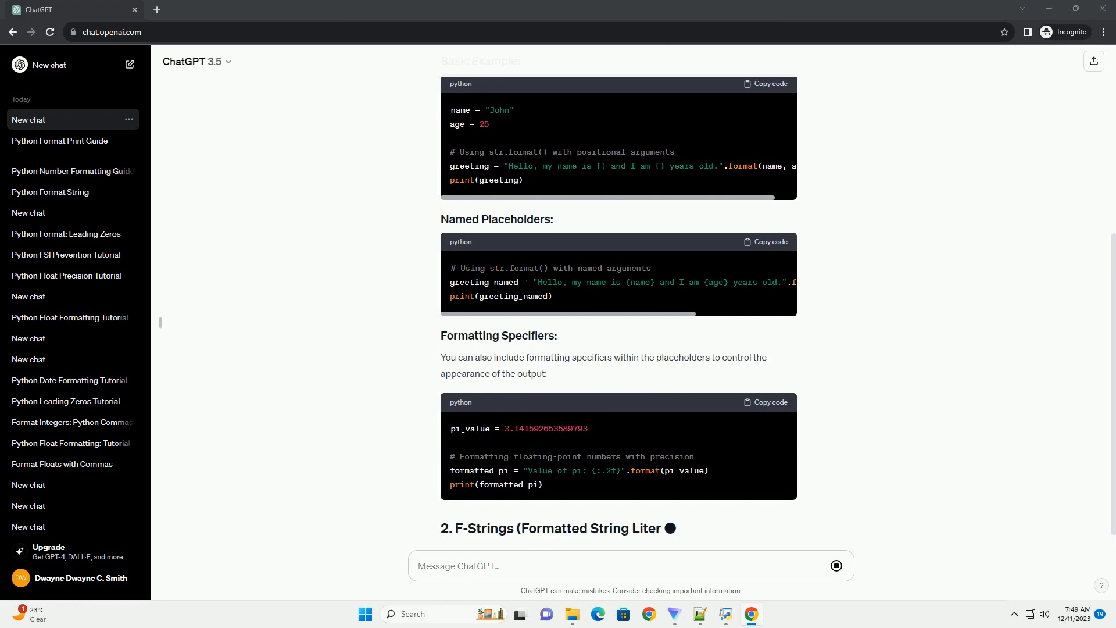
{"action": "scroll", "scroll_direction": "down", "scroll_amount": 3}
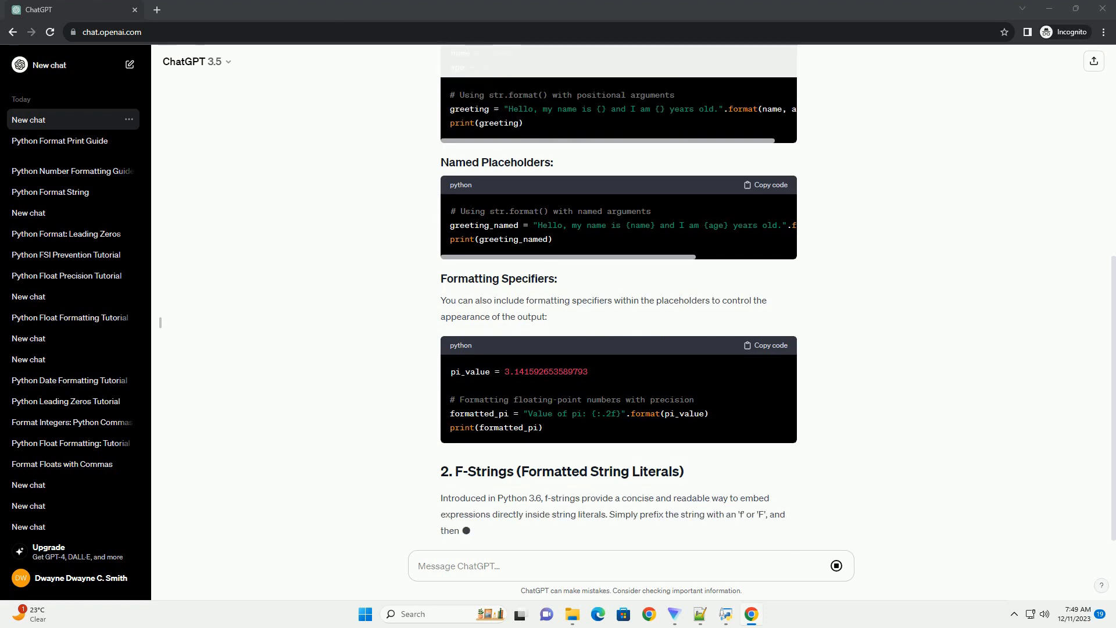
{"action": "scroll", "scroll_direction": "down", "scroll_amount": 3}
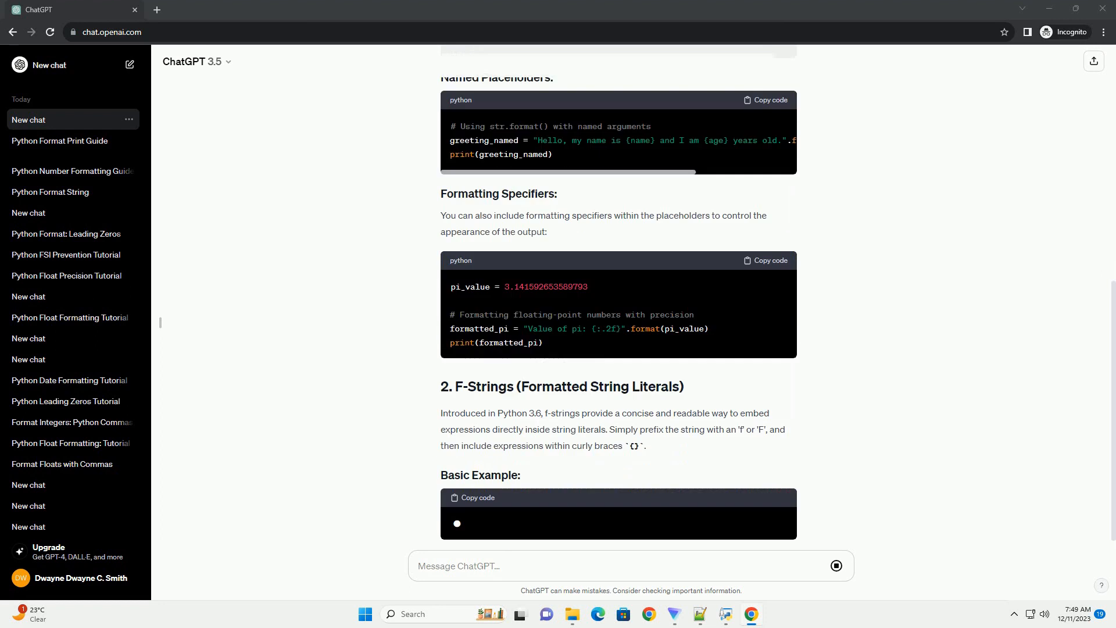
{"action": "scroll", "scroll_direction": "down", "scroll_amount": 3}
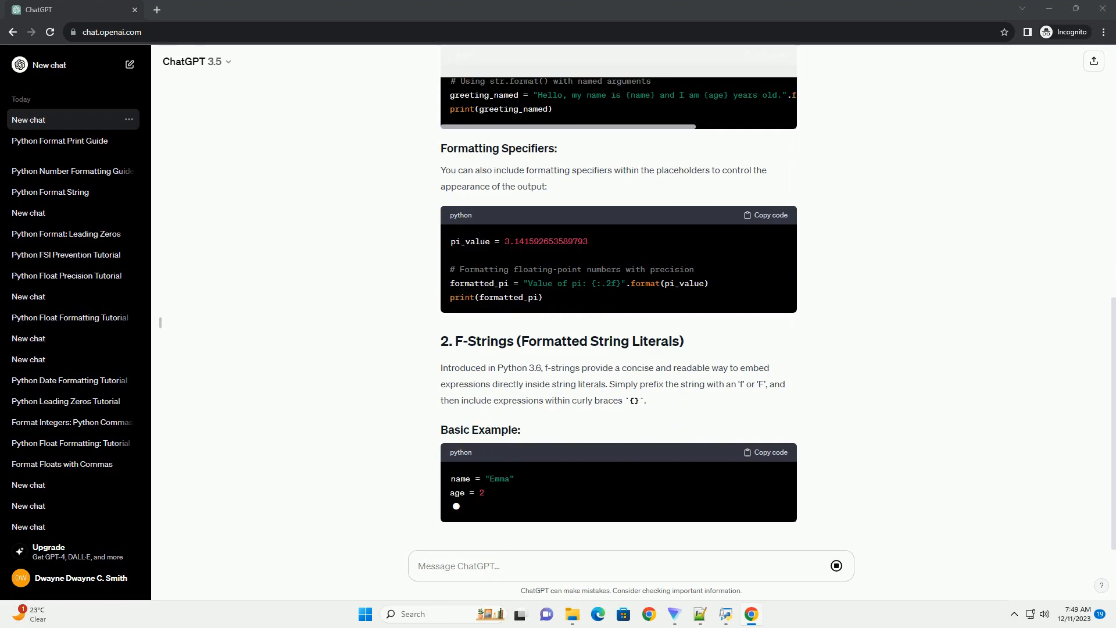
{"action": "scroll", "scroll_direction": "down", "scroll_amount": 3}
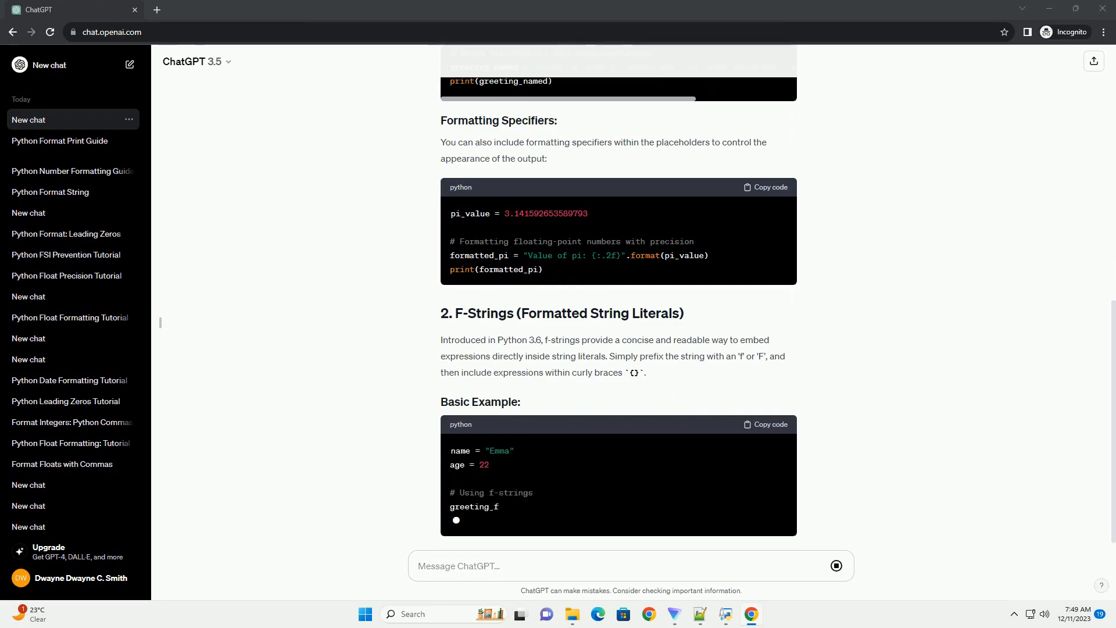